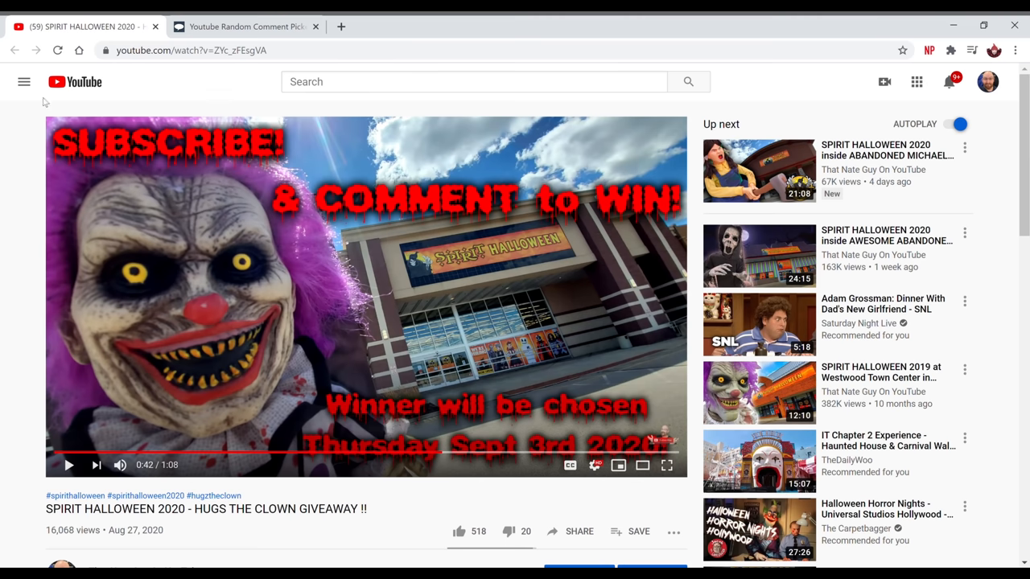
pyautogui.moveTo(214, 82)
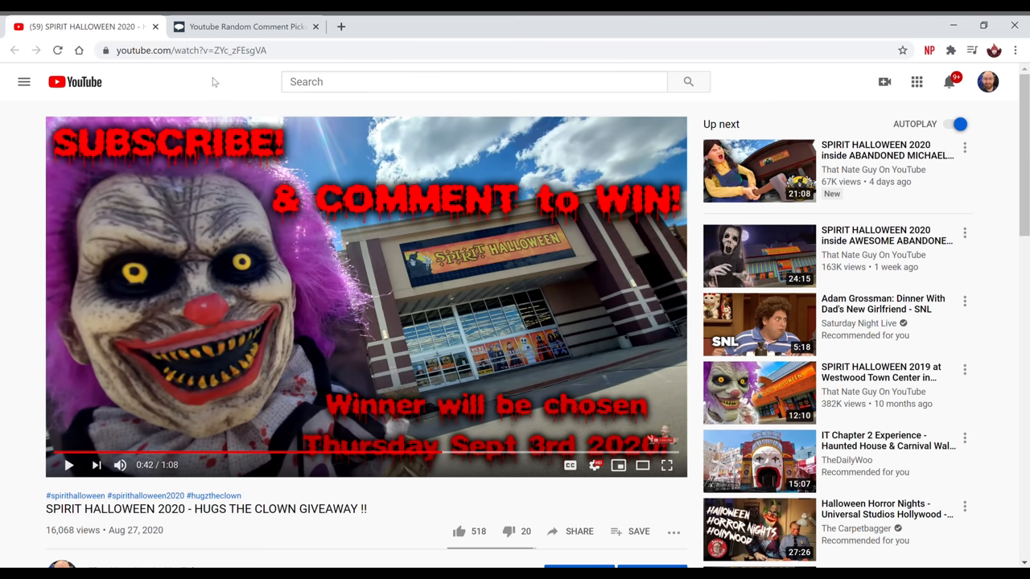
# - Copy the giveaway video's URL from the address bar and switch to the comment picker page
pyautogui.scroll(-3)
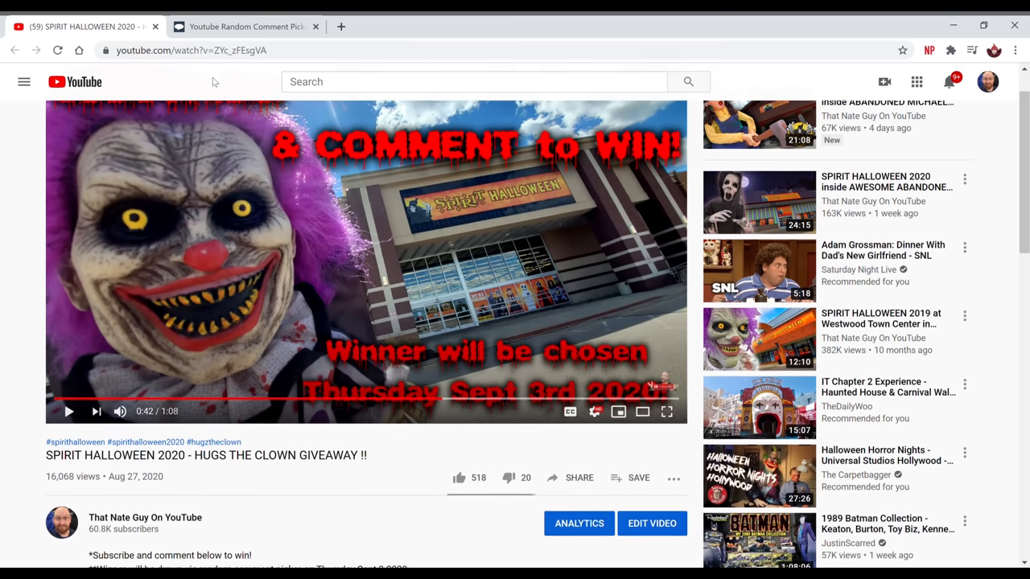
pyautogui.scroll(-3)
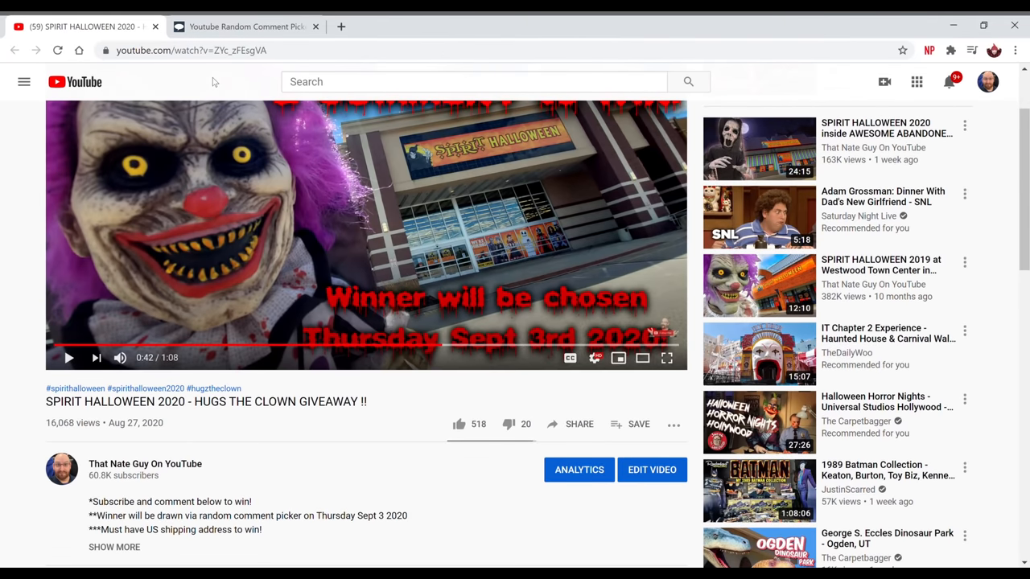
pyautogui.scroll(-3)
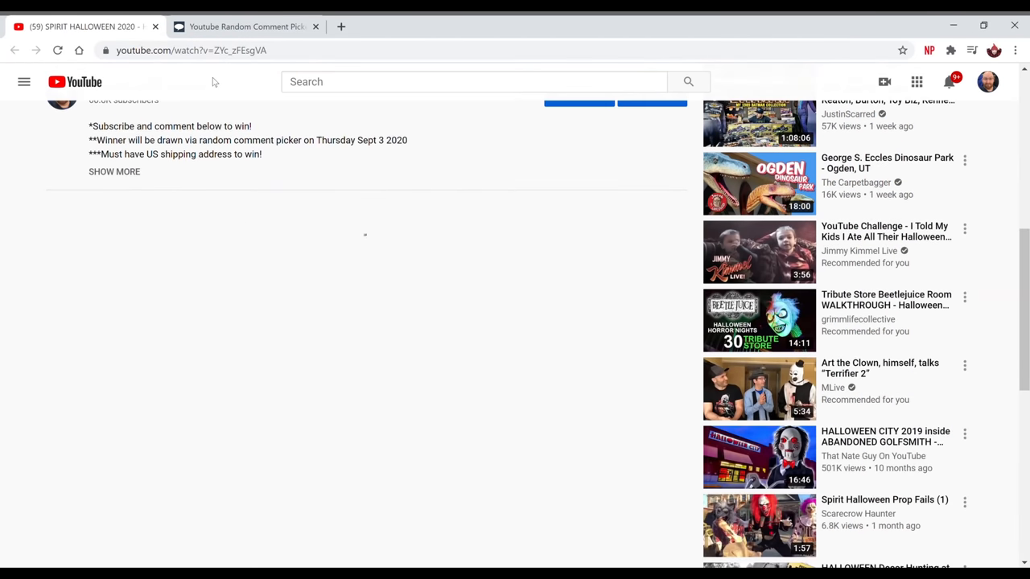
pyautogui.scroll(-3)
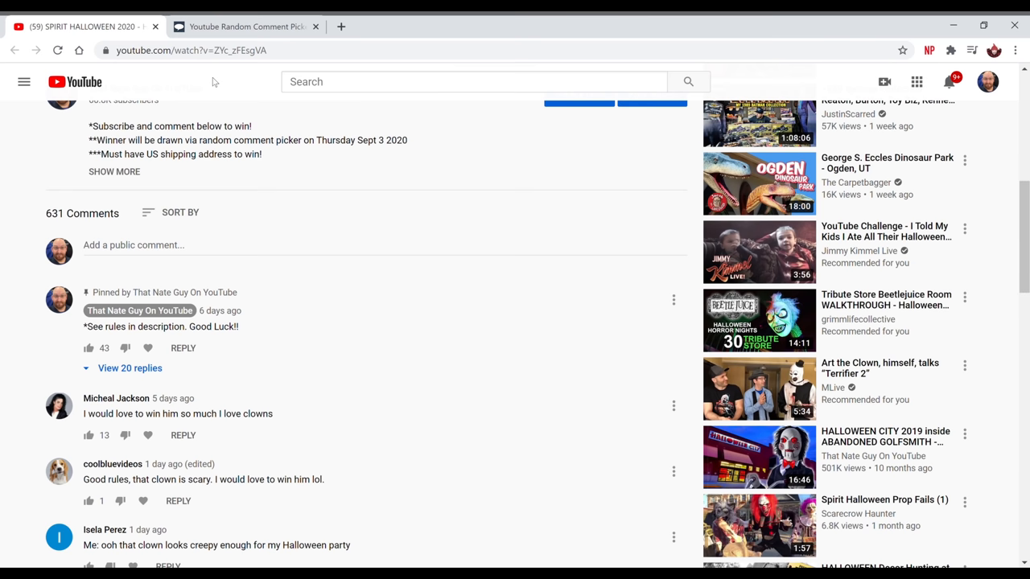
pyautogui.scroll(-3)
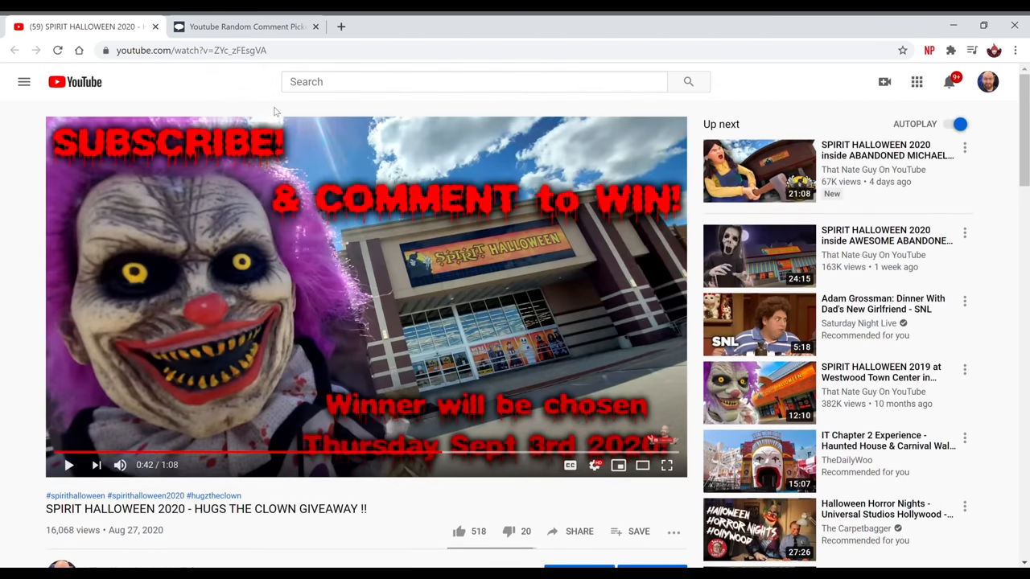
pyautogui.click(190, 50)
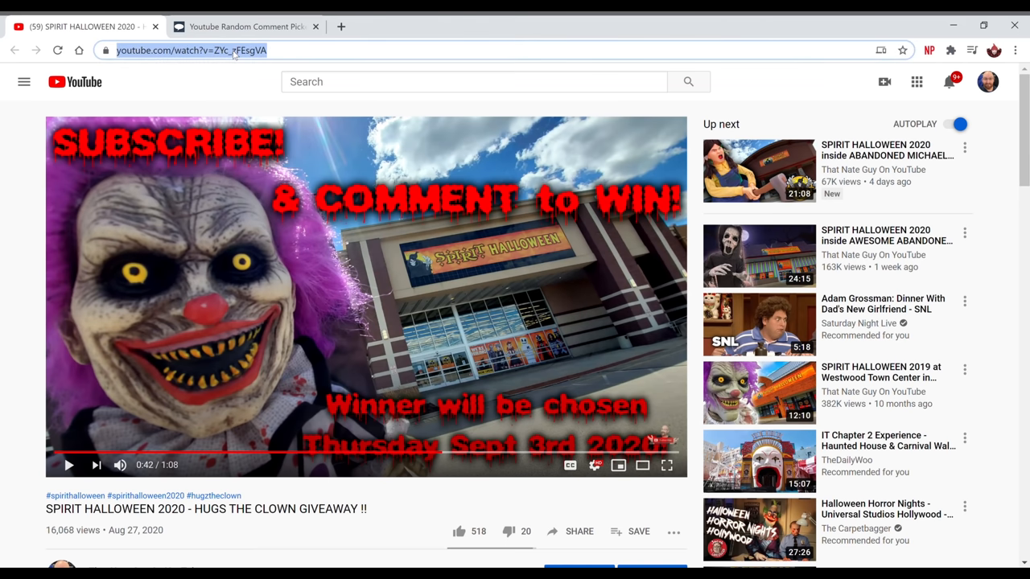
pyautogui.moveTo(216, 111)
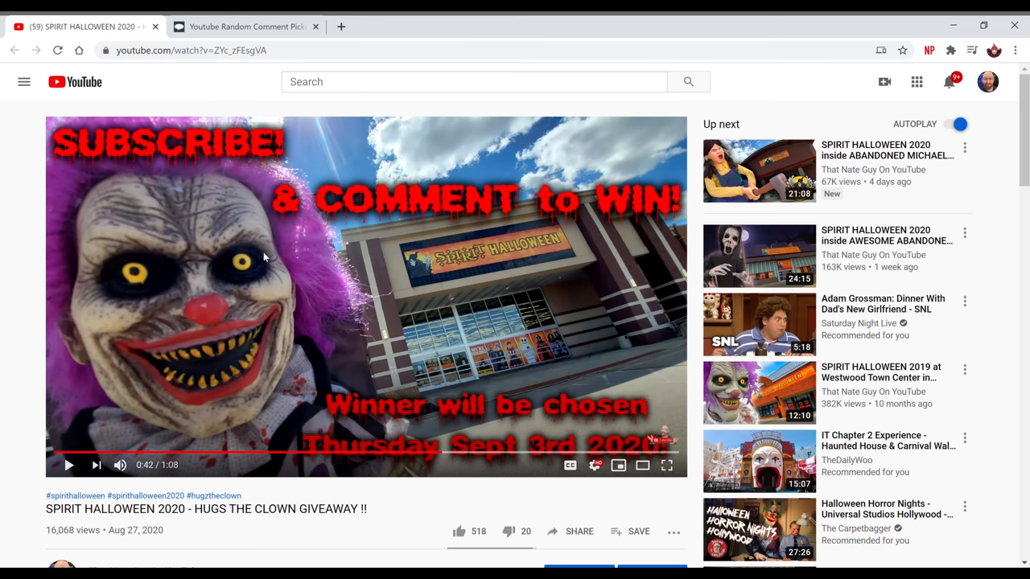
pyautogui.click(245, 26)
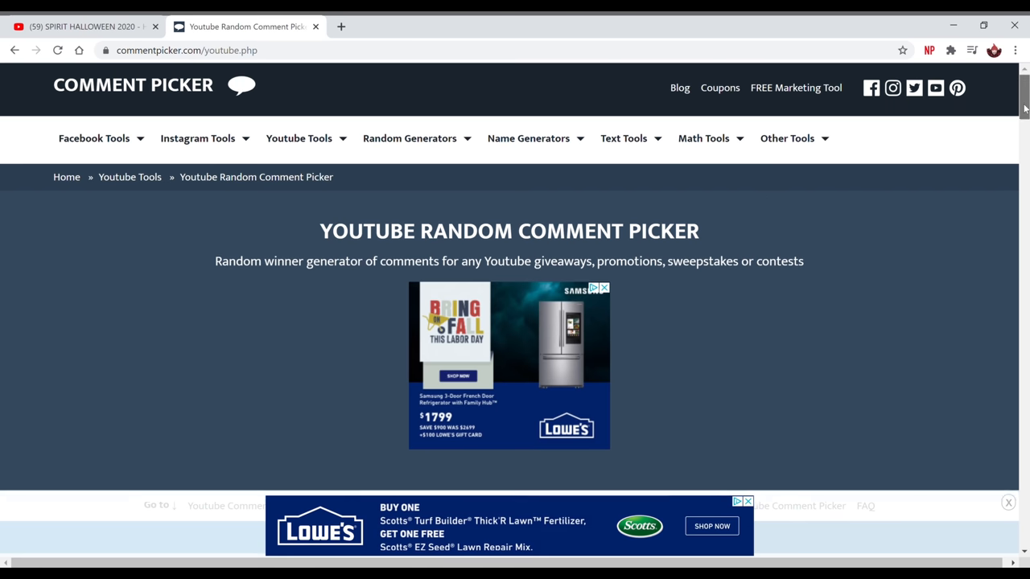
pyautogui.scroll(-3)
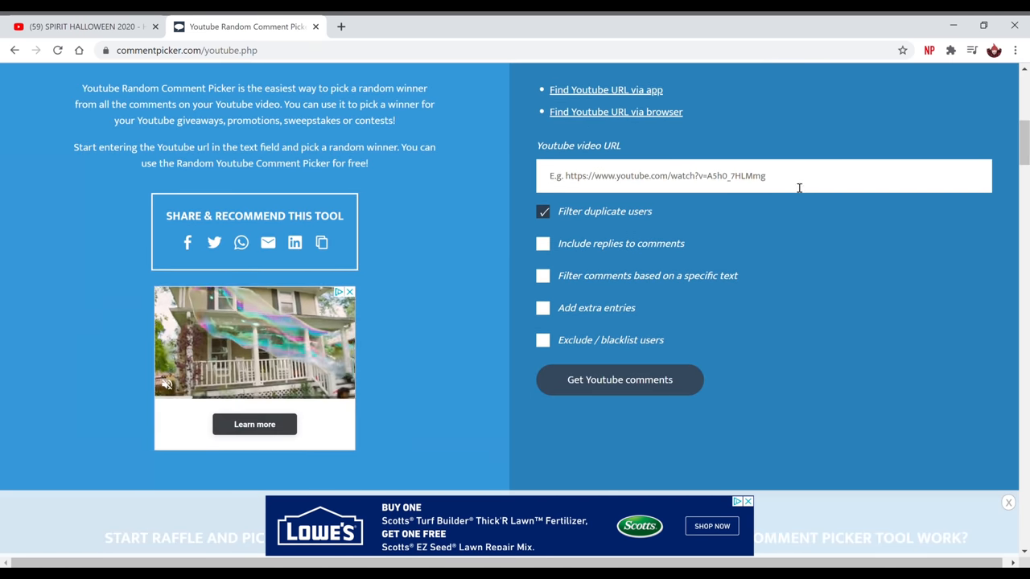
pyautogui.click(764, 175)
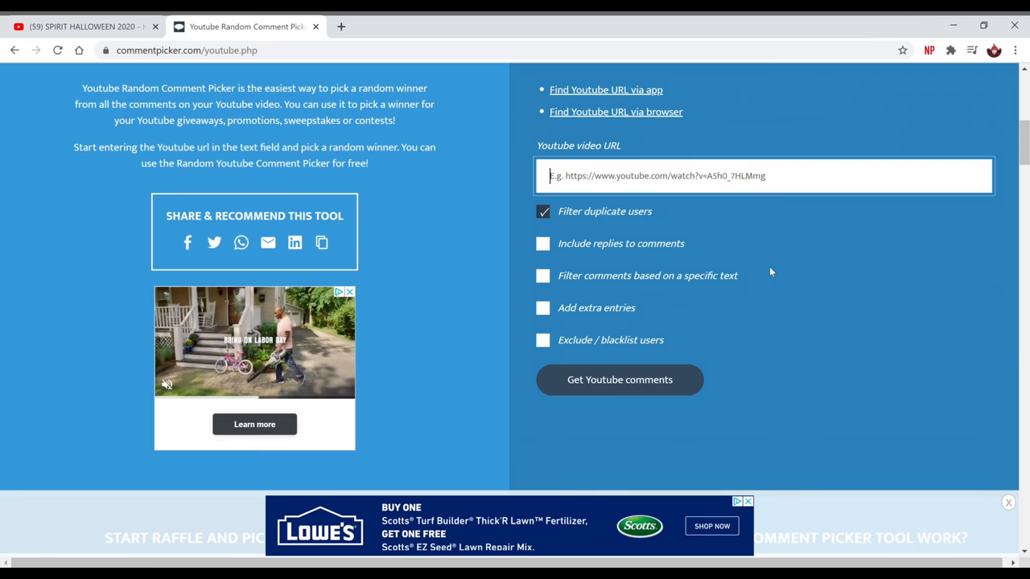
pyautogui.write('https://www.youtube.com/watch?v=ZYc_zFEsgVA')
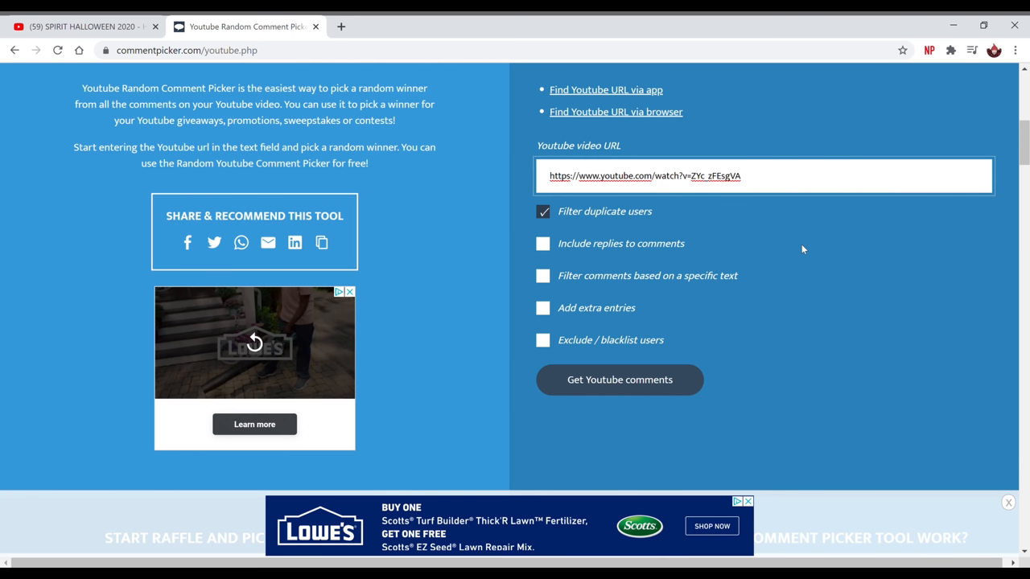
pyautogui.moveTo(606, 233)
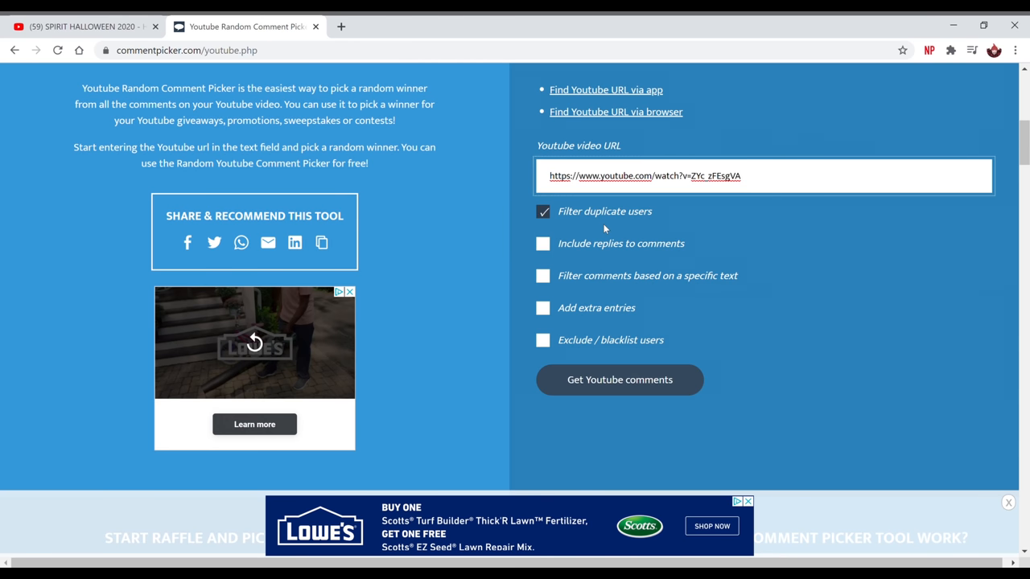
pyautogui.click(740, 176)
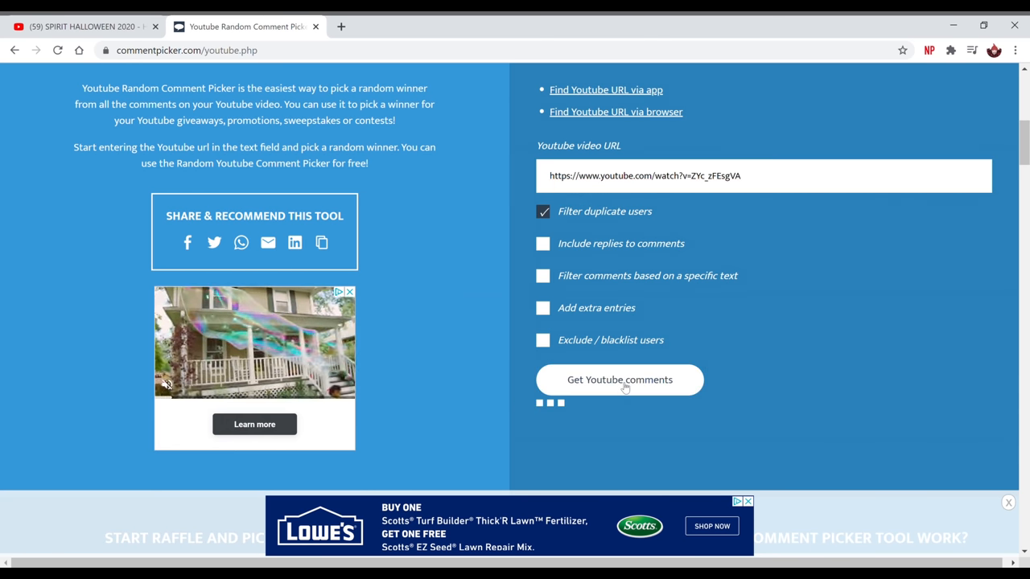
# - Fetch the video's comments, reporting 539 unique commenters
pyautogui.click(618, 379)
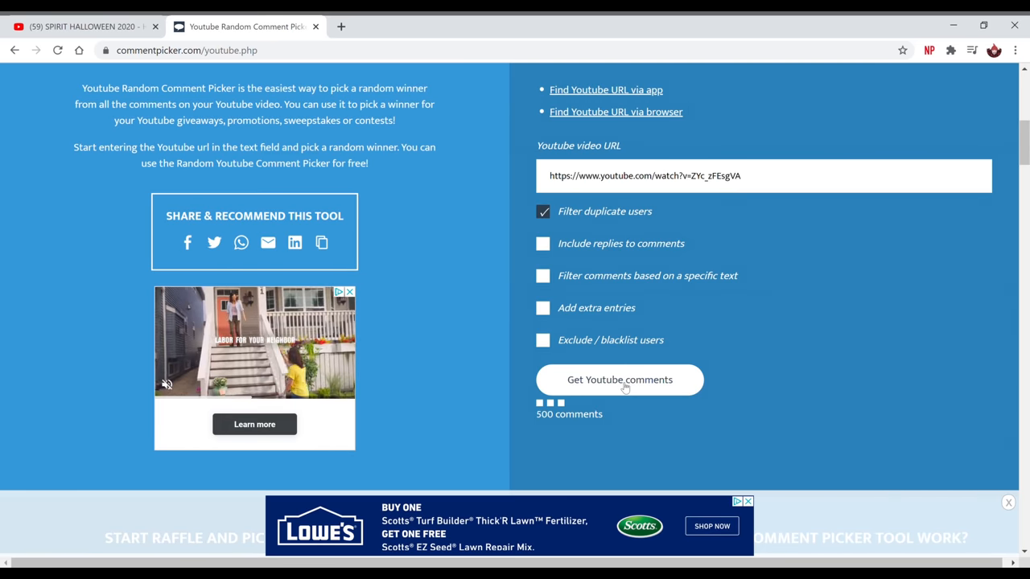
pyautogui.click(619, 380)
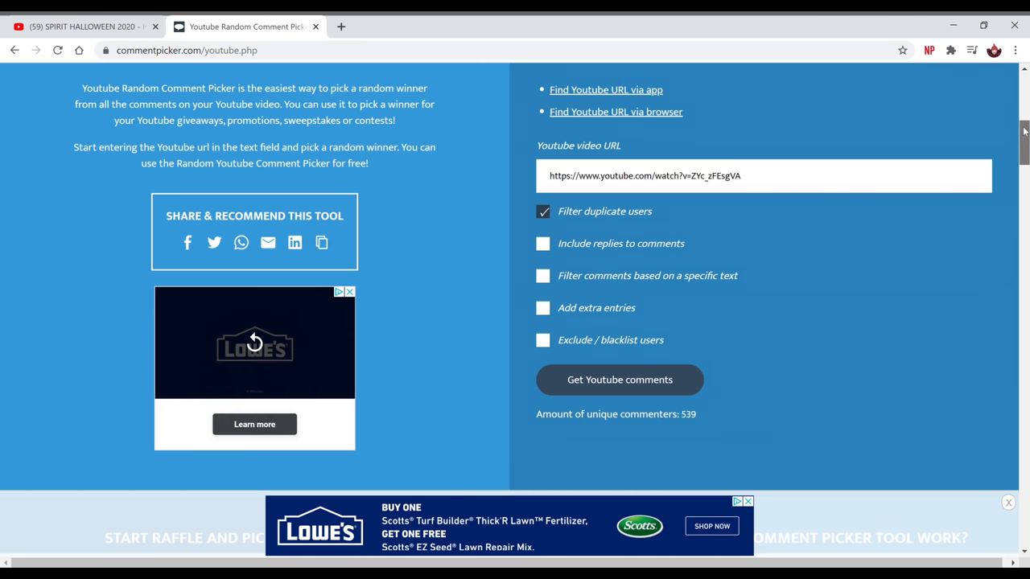
pyautogui.scroll(-3)
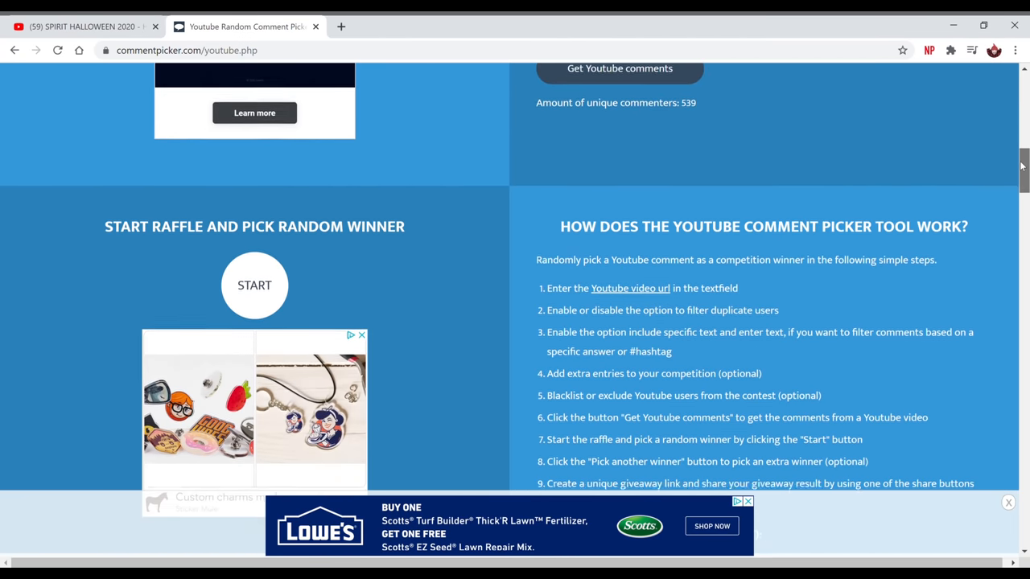
# - Bring the Start Raffle and Pick Random Winner section into view
pyautogui.scroll(-3)
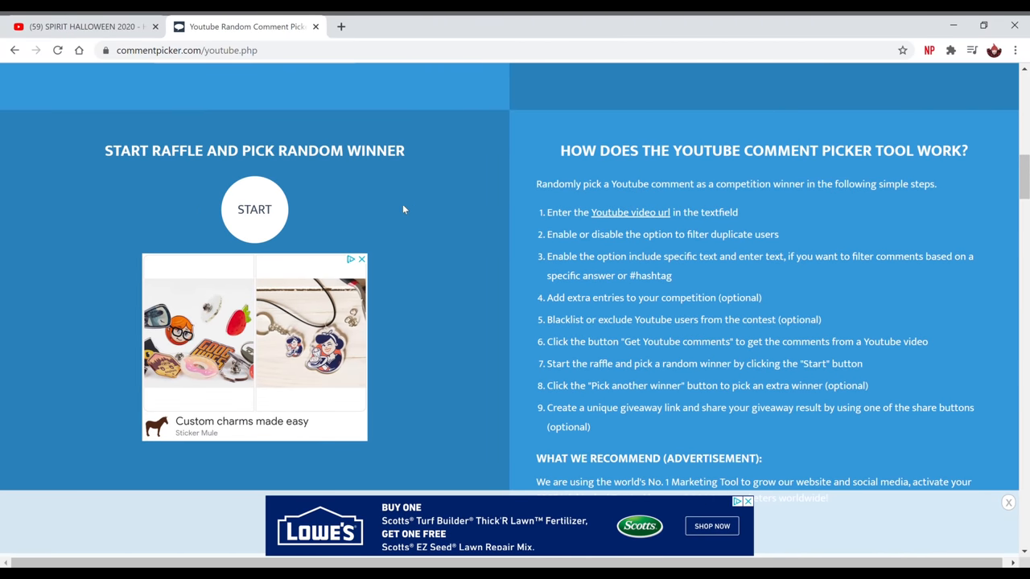
pyautogui.moveTo(293, 241)
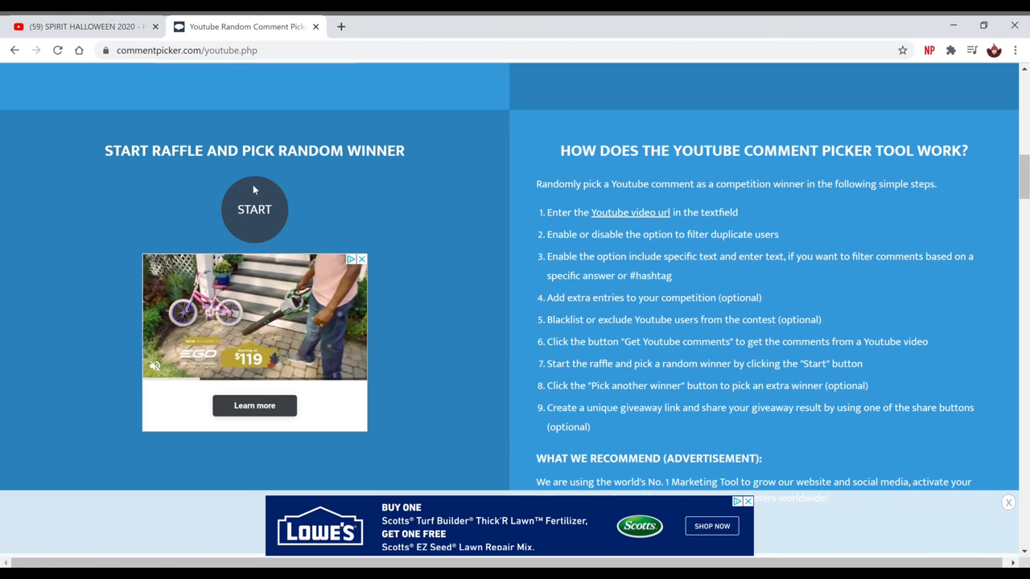
# - Run the raffle to draw a winning comment, then return to the giveaway video tab
pyautogui.click(254, 209)
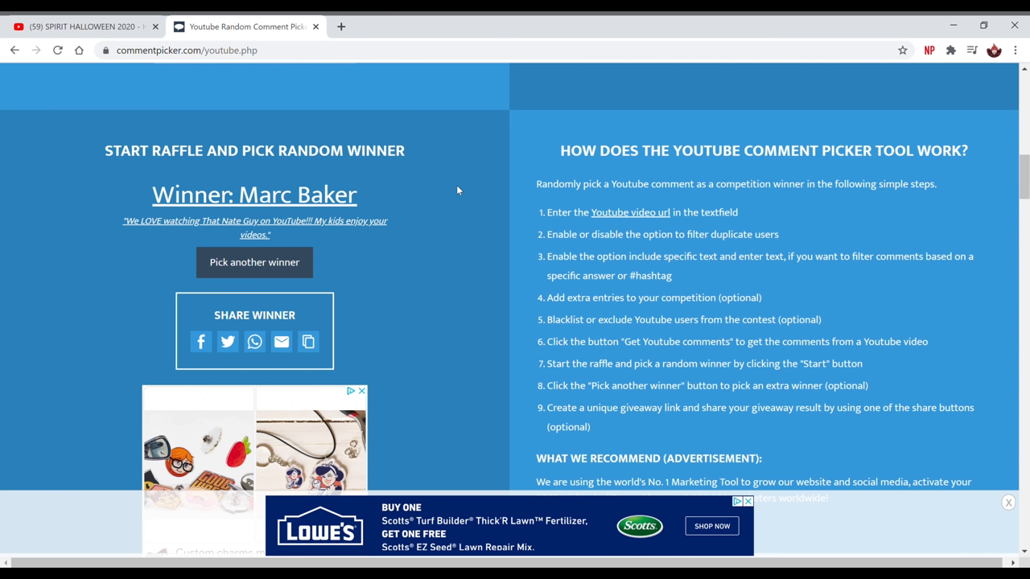
pyautogui.click(81, 26)
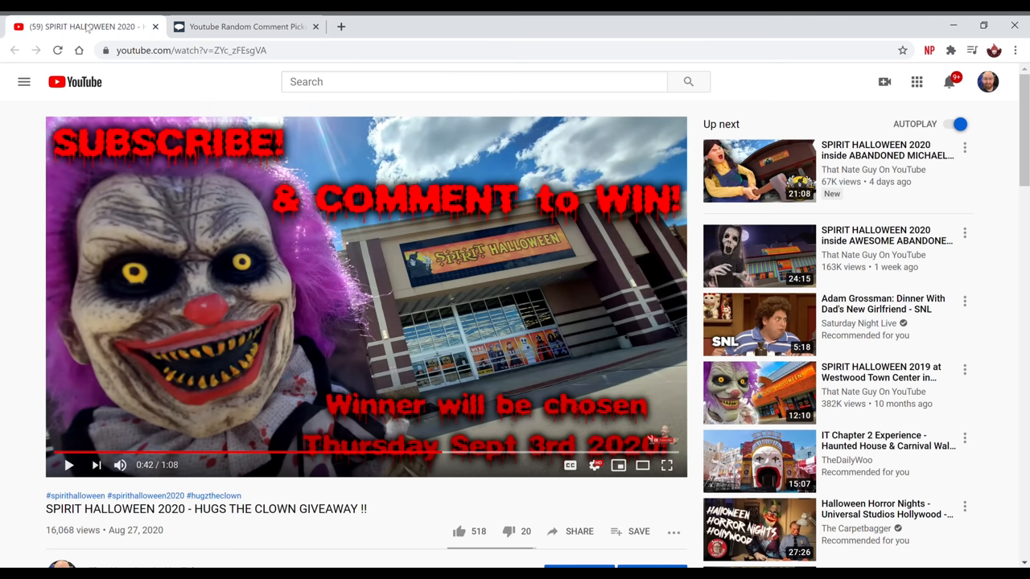